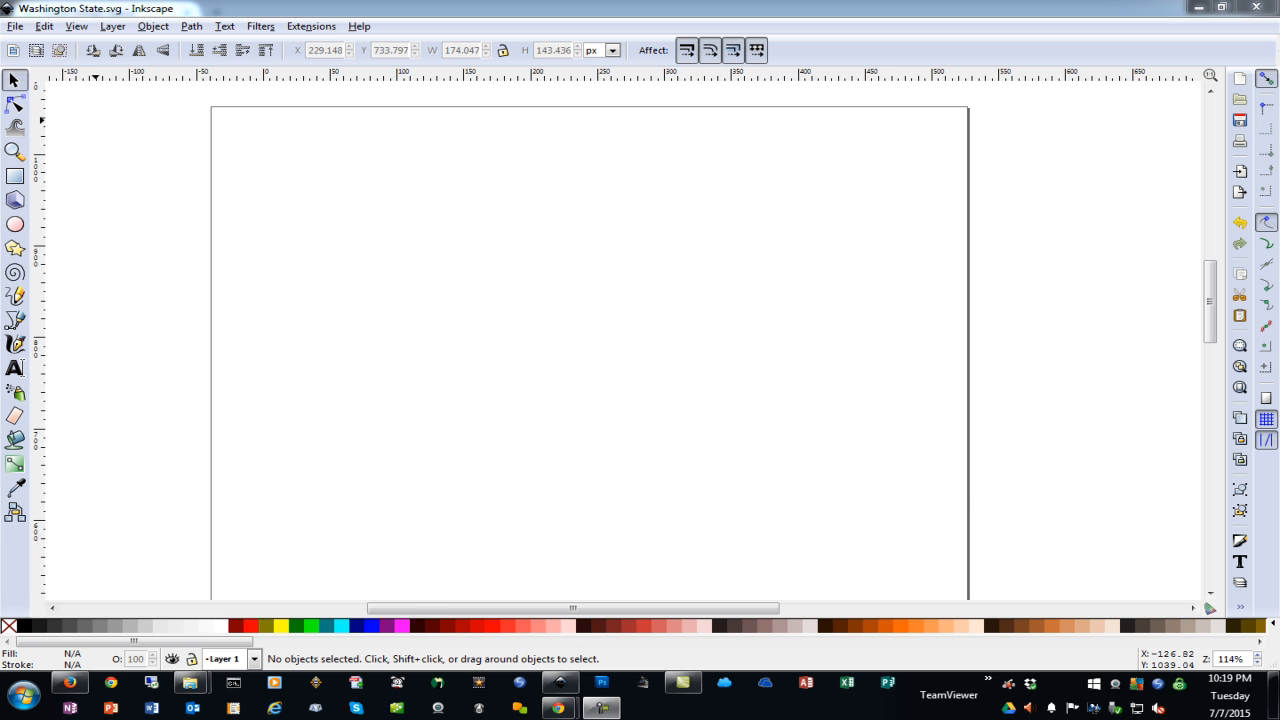
mouse_move(520, 296)
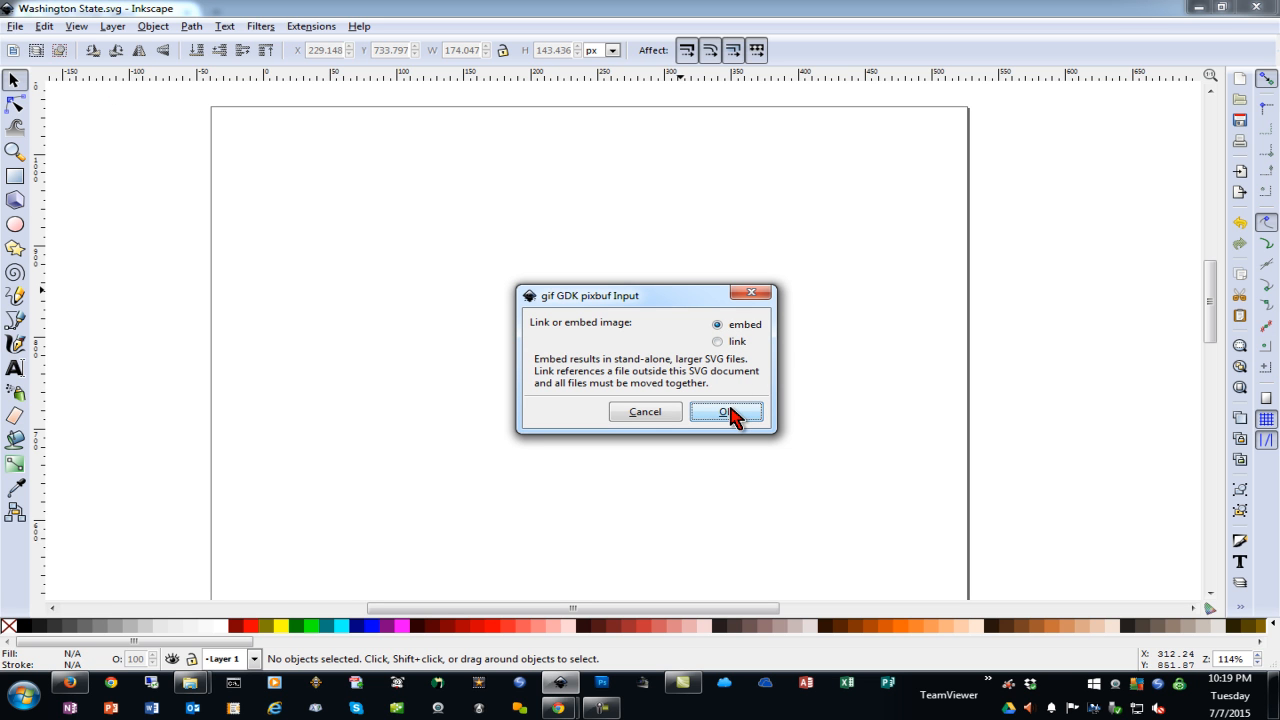
Embed the imported Washington State bitmap on the Inkscape page.
left_click(726, 412)
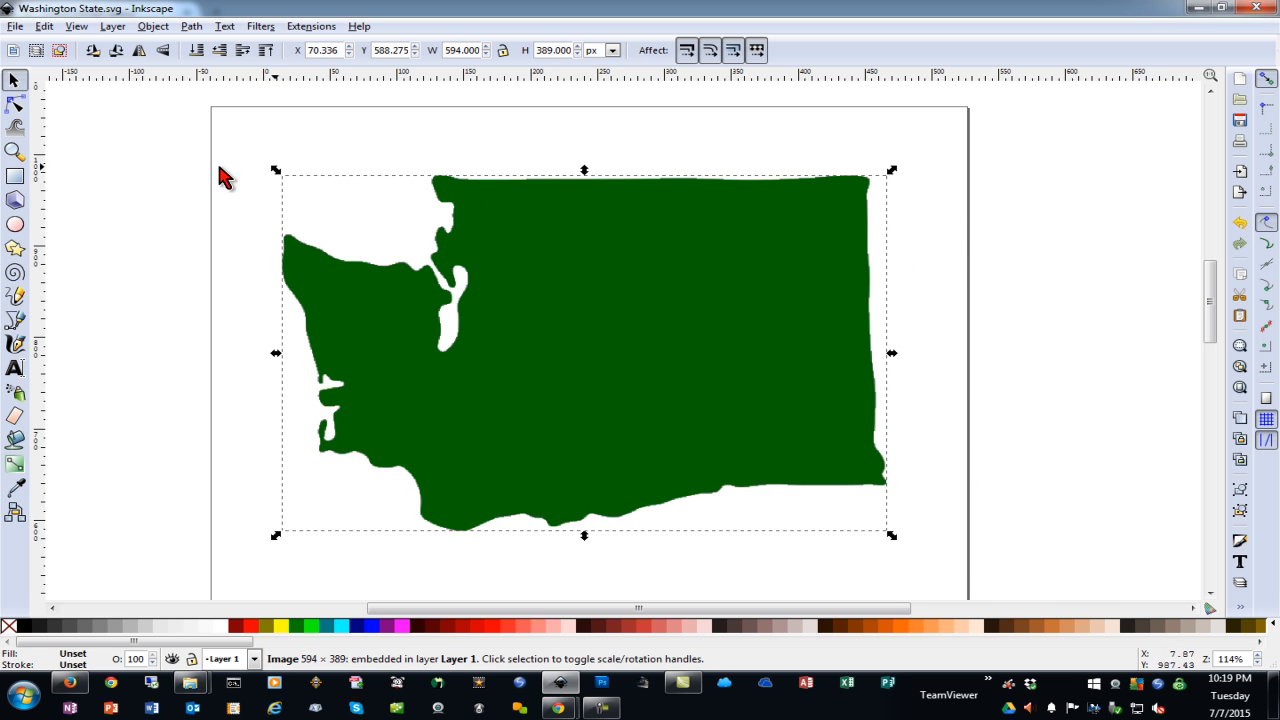
Start Trace Bitmap on the state image in multiple-scan Colors mode.
left_click(192, 26)
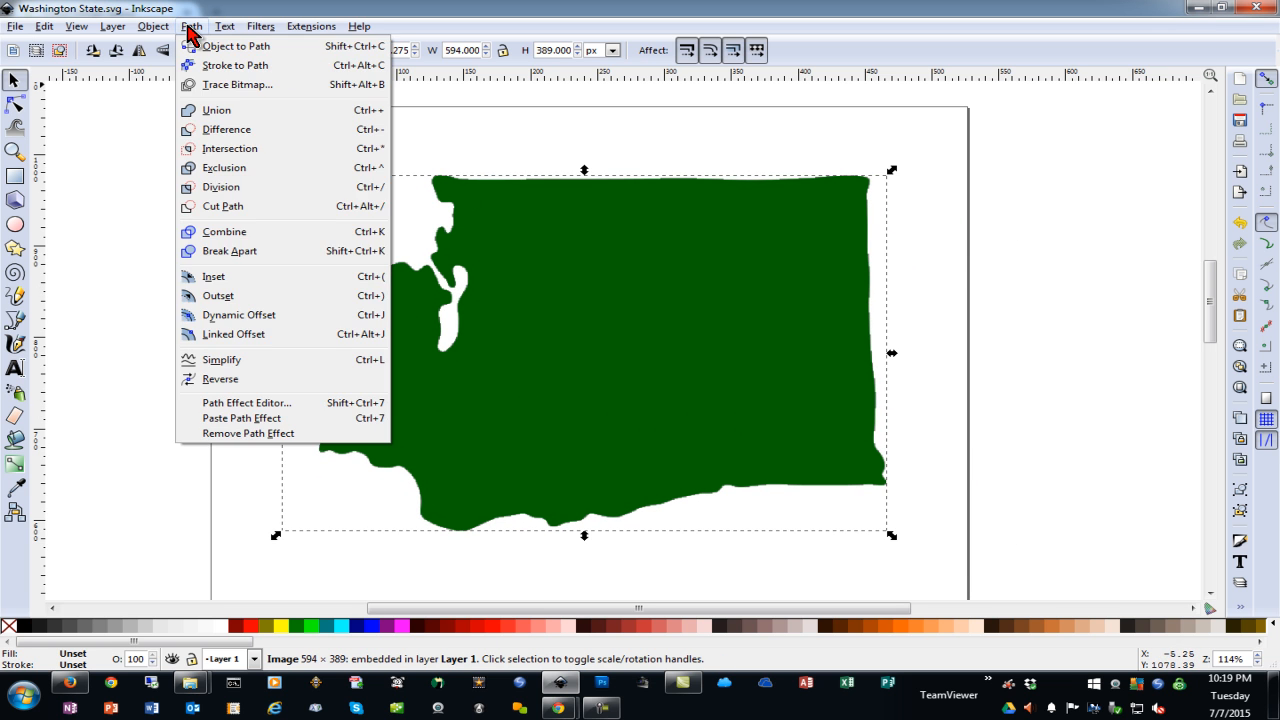
mouse_move(230, 84)
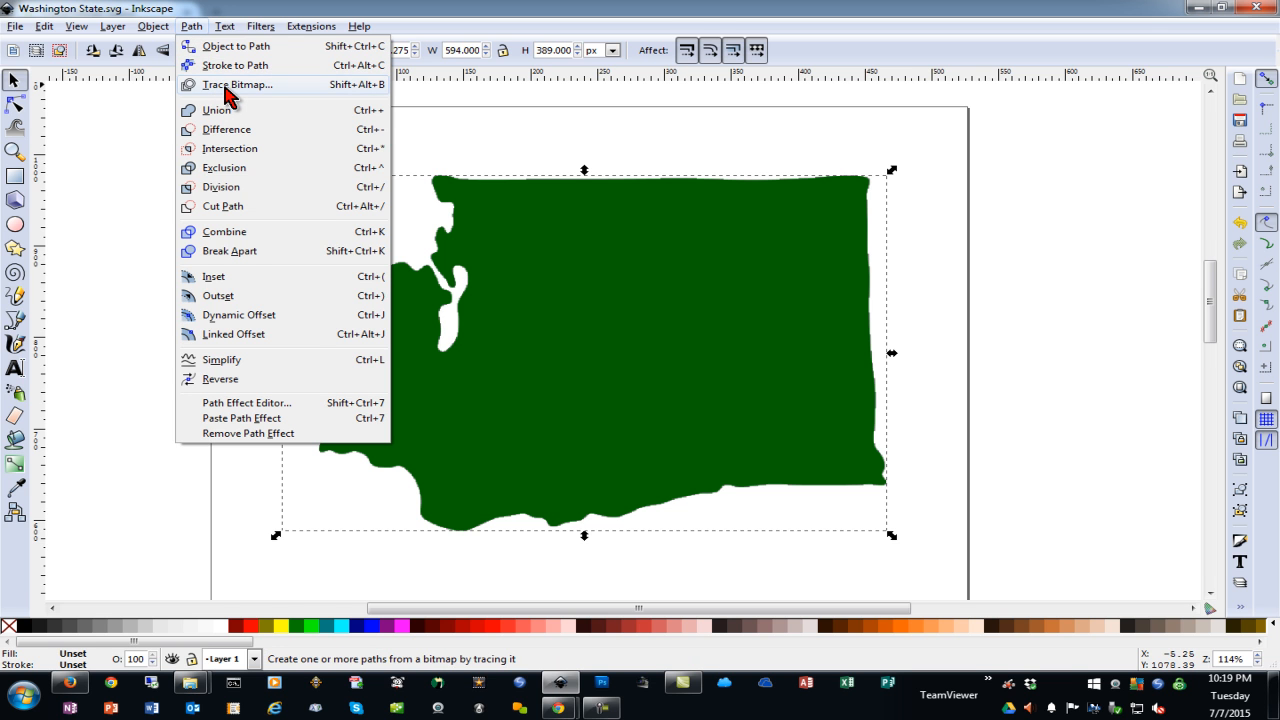
left_click(236, 84)
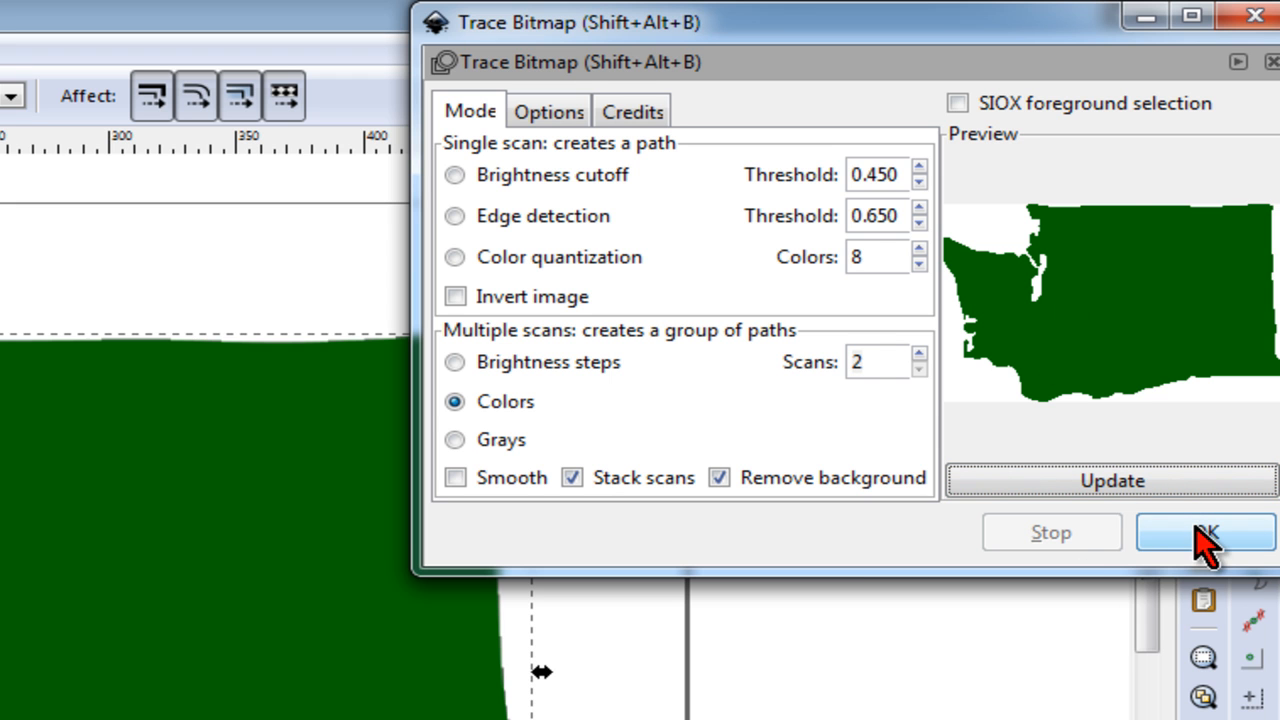
mouse_move(1170, 576)
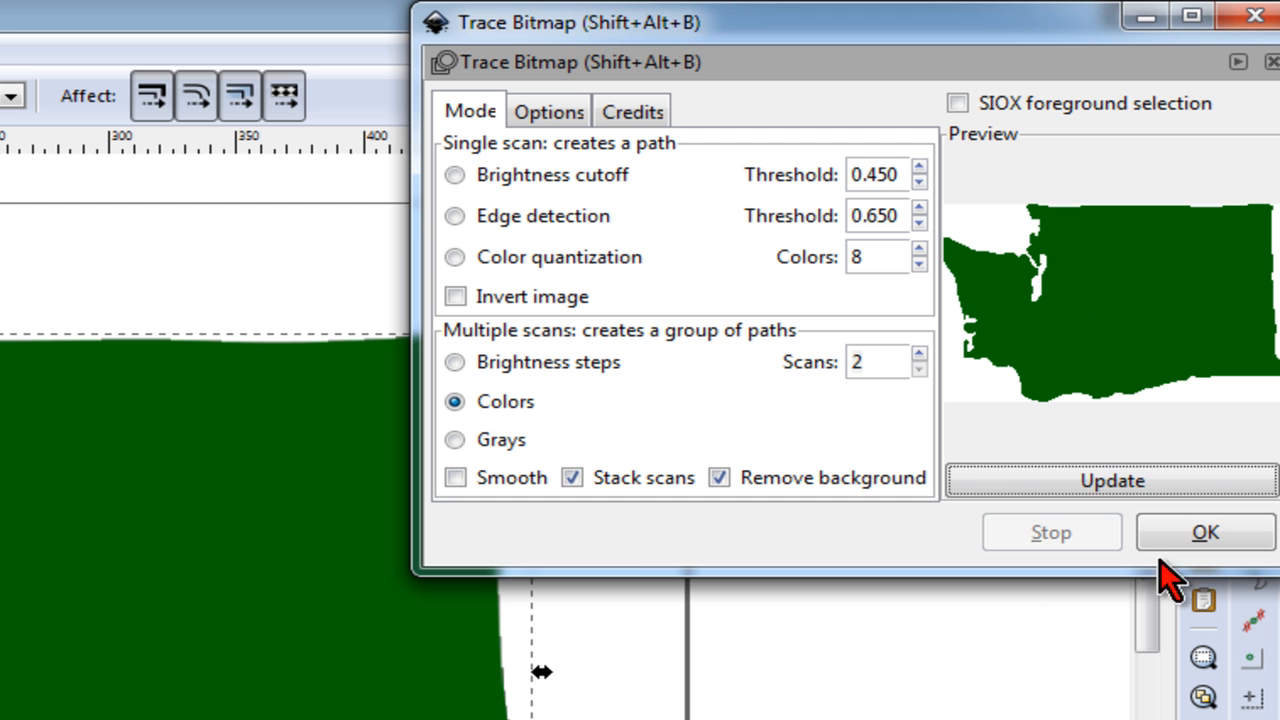
mouse_move(460, 630)
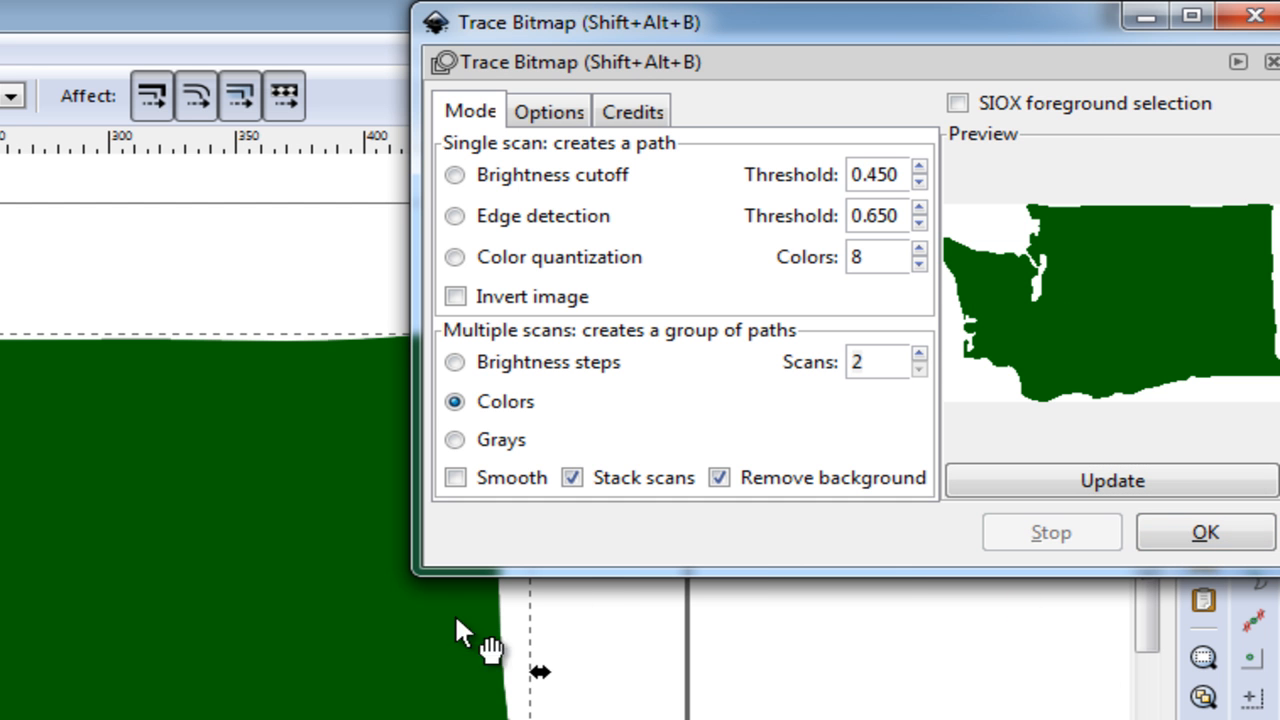
Finish the trace, leaving a black 112-node vector path of Washington State.
left_click(1204, 532)
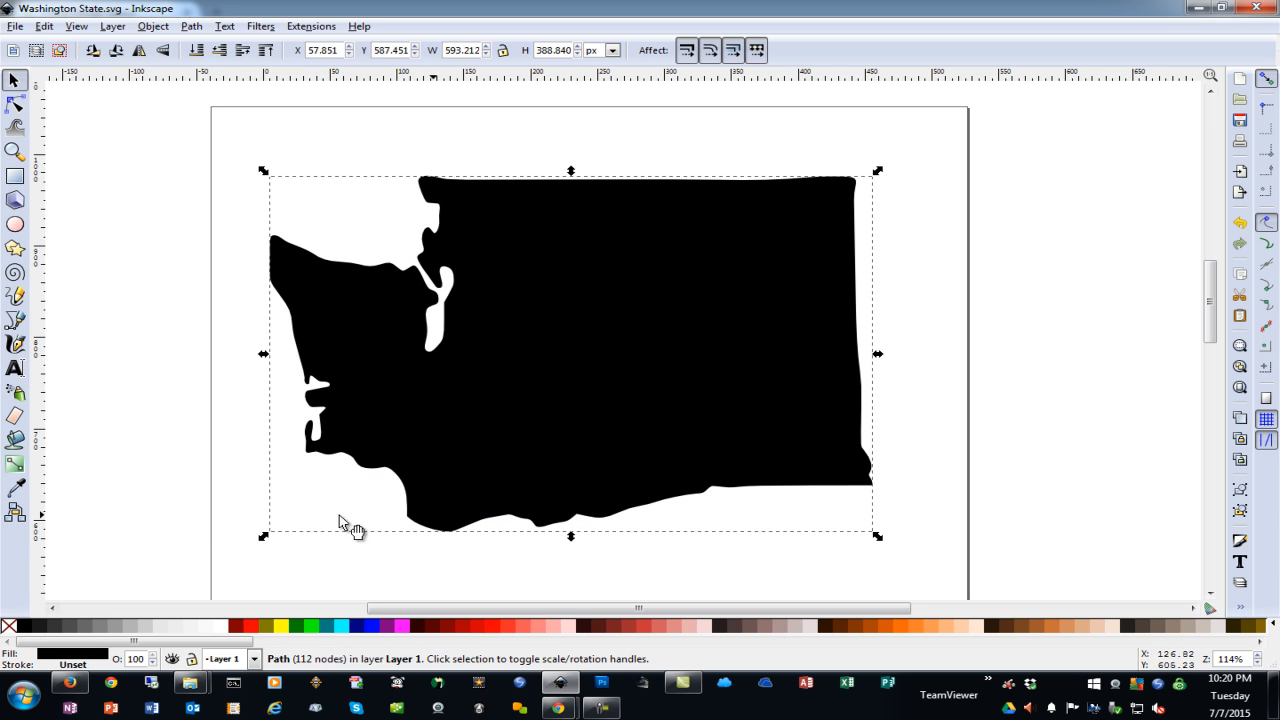
mouse_move(170, 418)
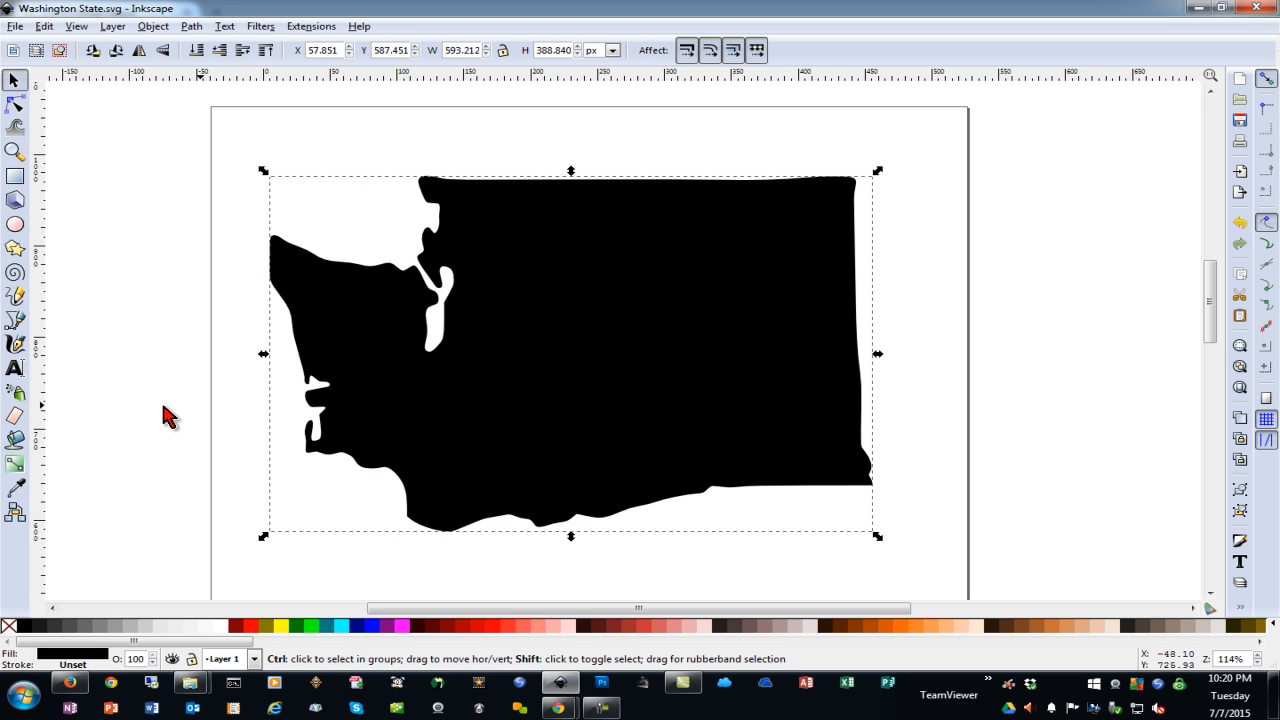
Give the traced path no fill and a flat black stroke via Fill and Stroke.
key("ctrl+shift+f")
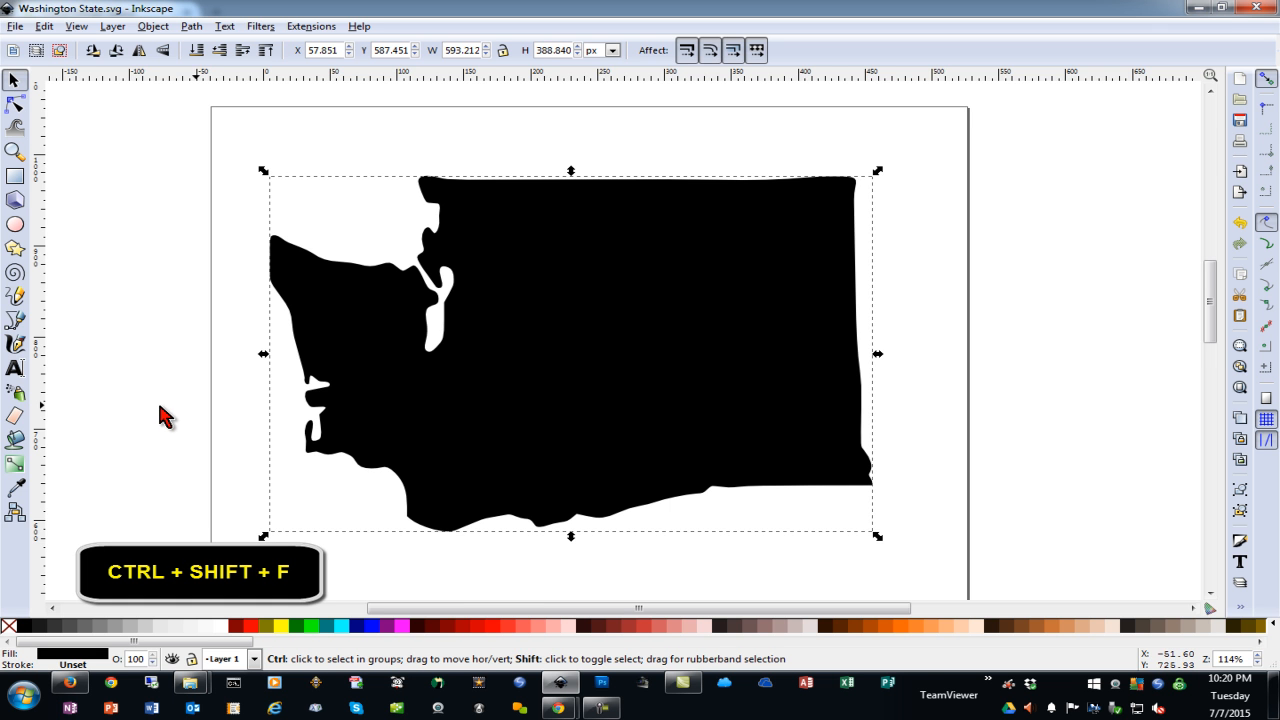
key("ctrl+shift+f")
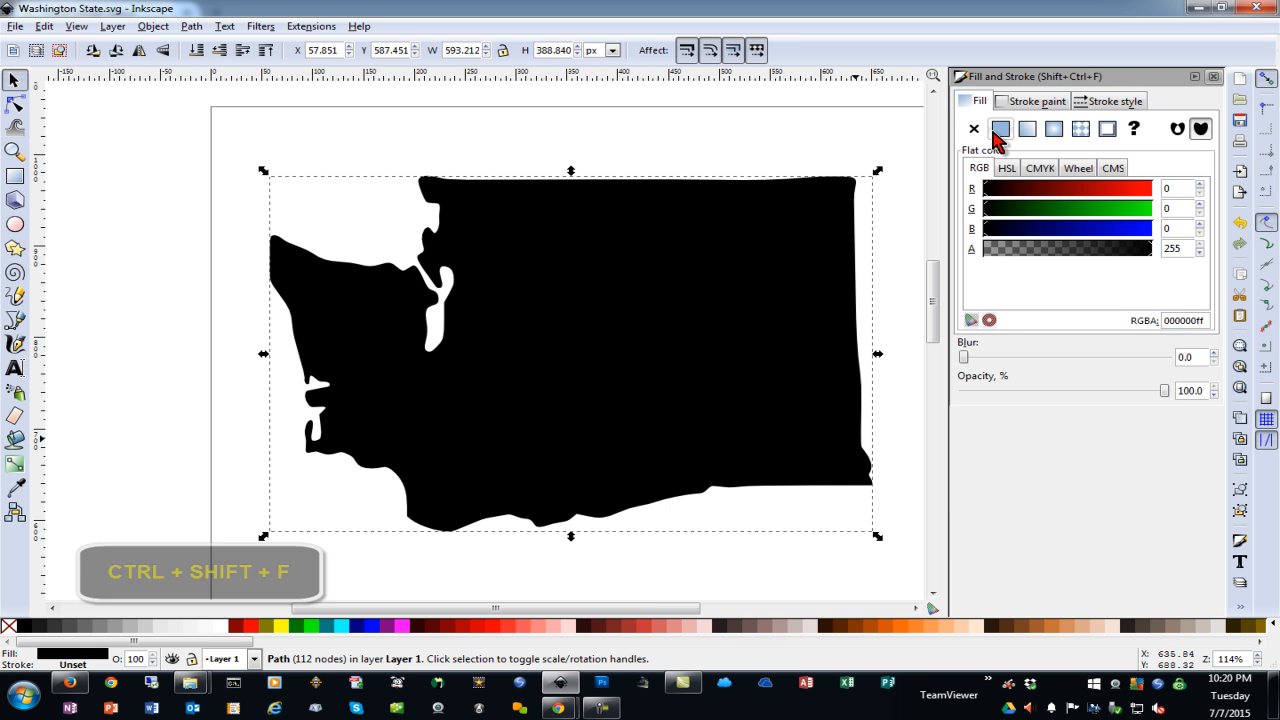
left_click(972, 128)
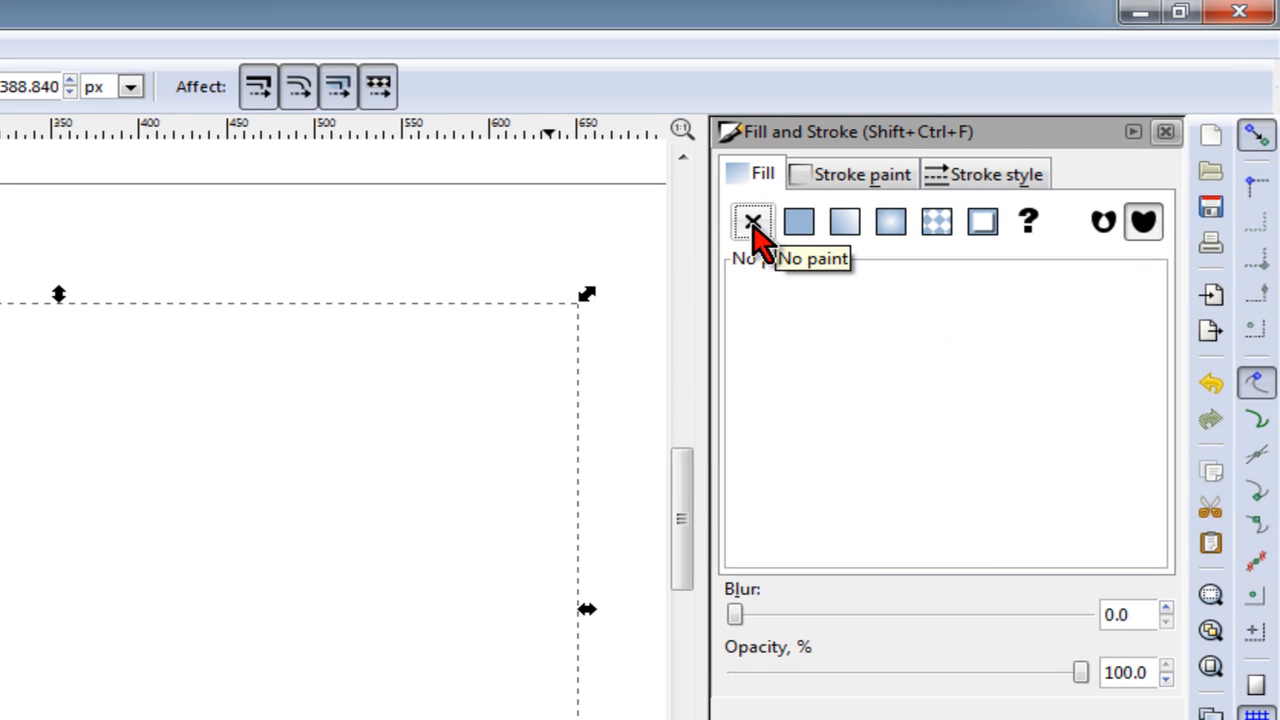
mouse_move(804, 224)
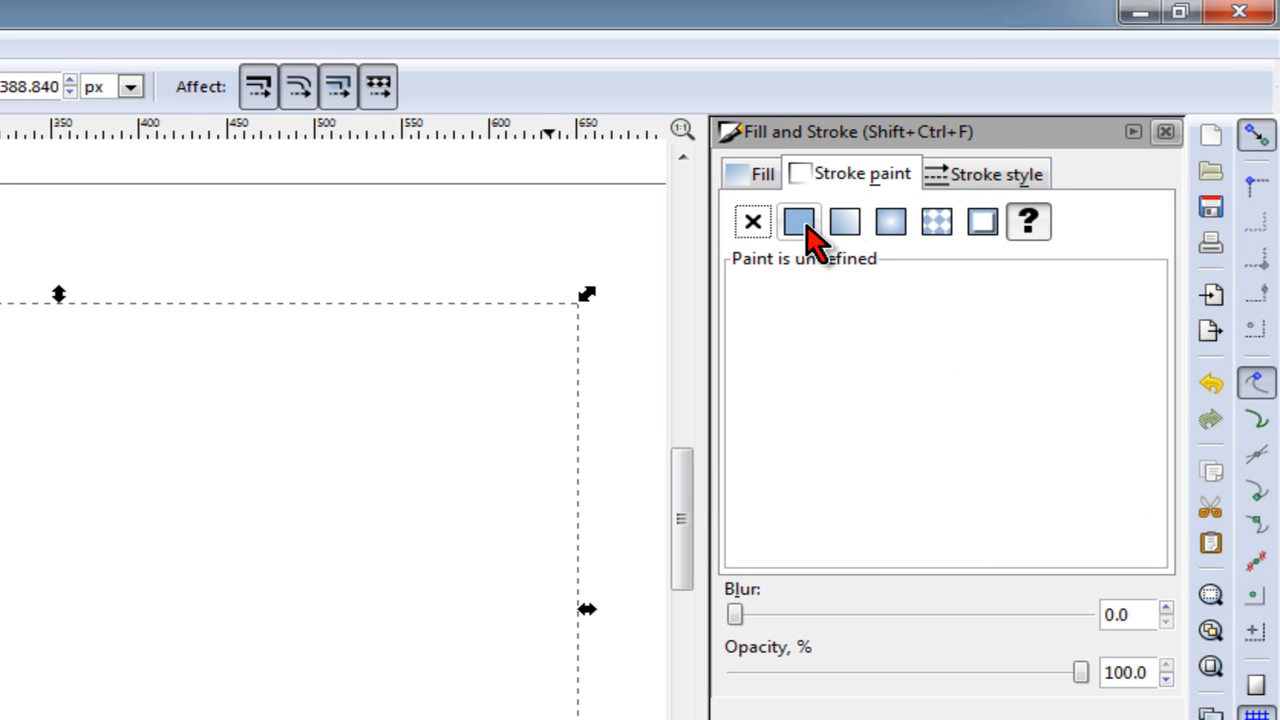
left_click(798, 220)
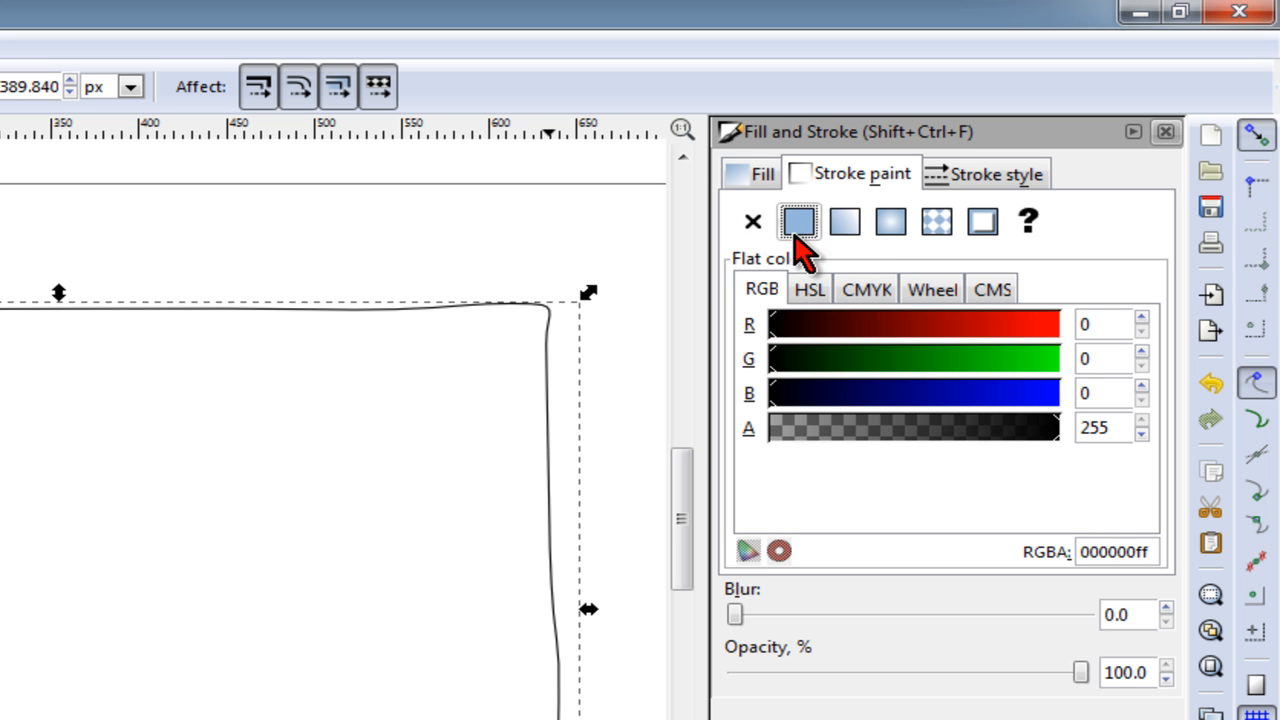
mouse_move(1000, 196)
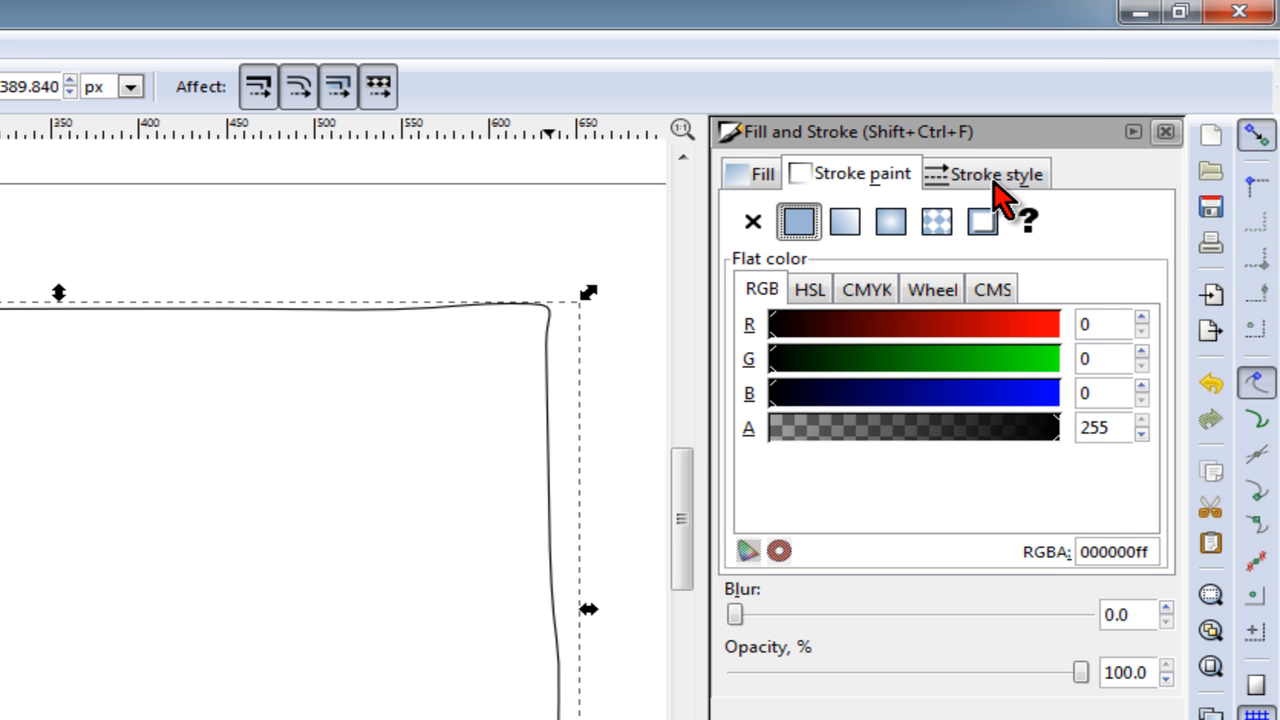
Thicken the Washington outline's stroke to 4 px in Stroke style.
left_click(996, 172)
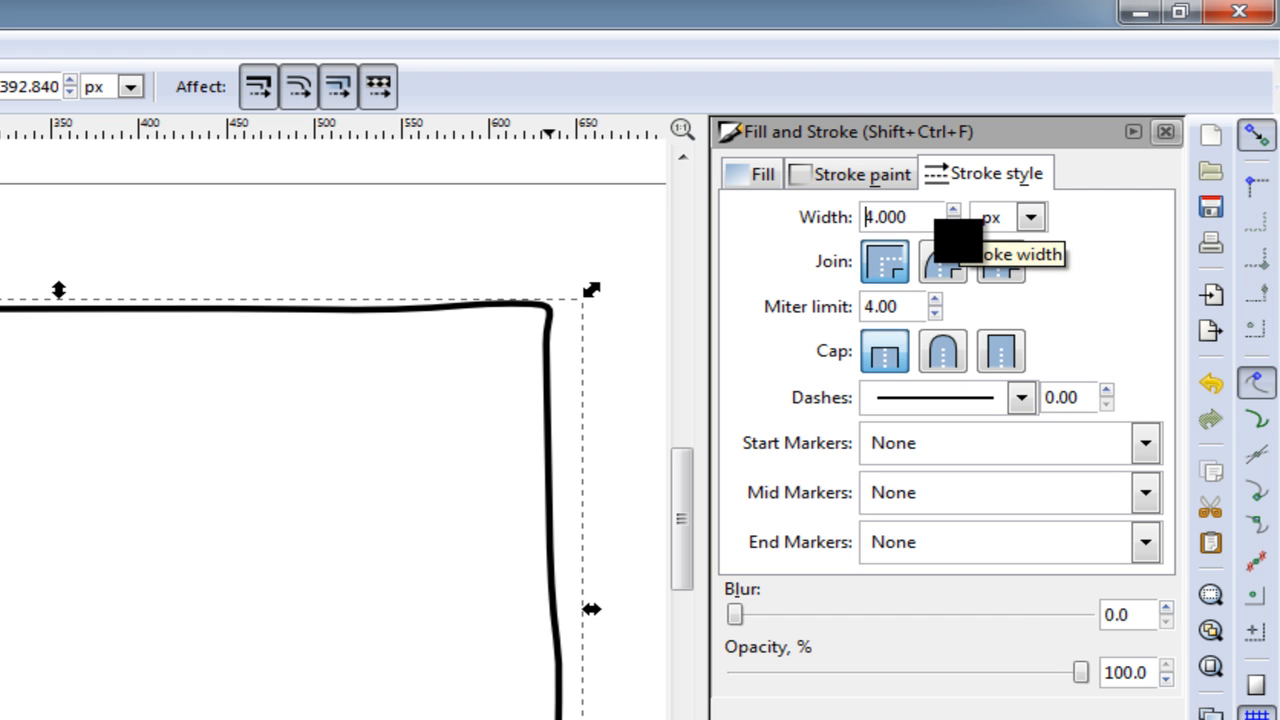
mouse_move(296, 464)
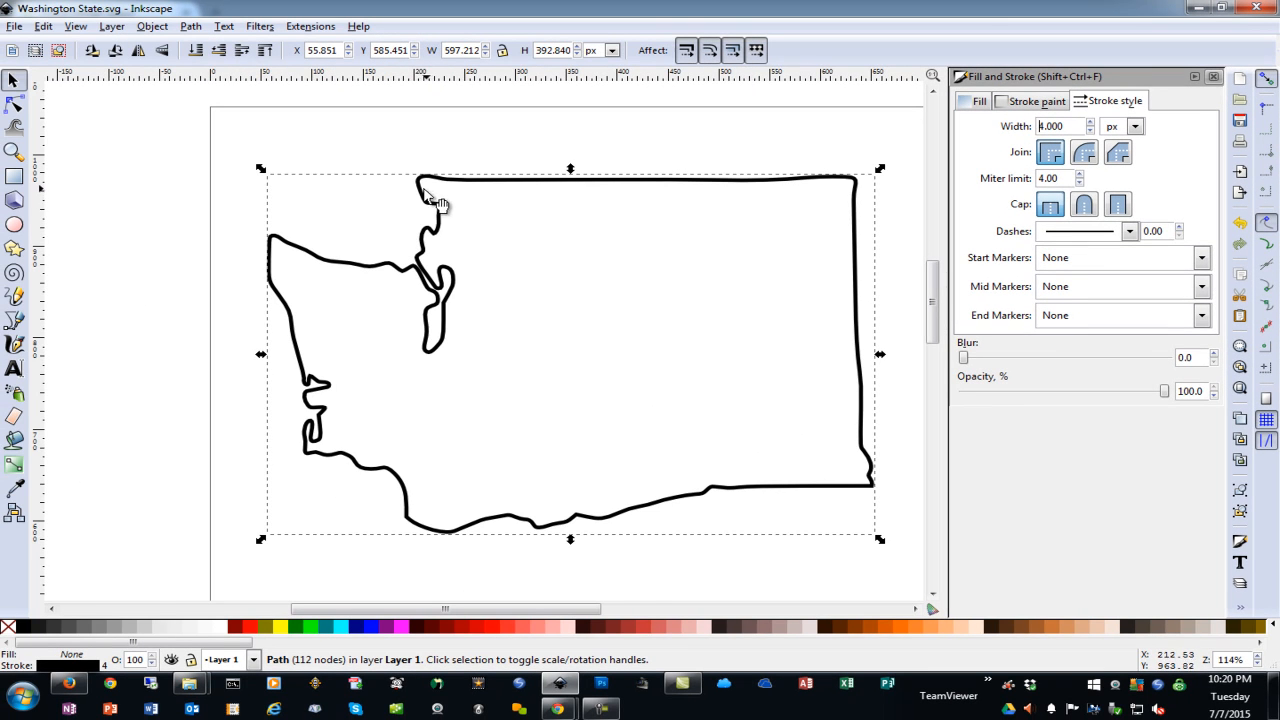
mouse_move(430, 280)
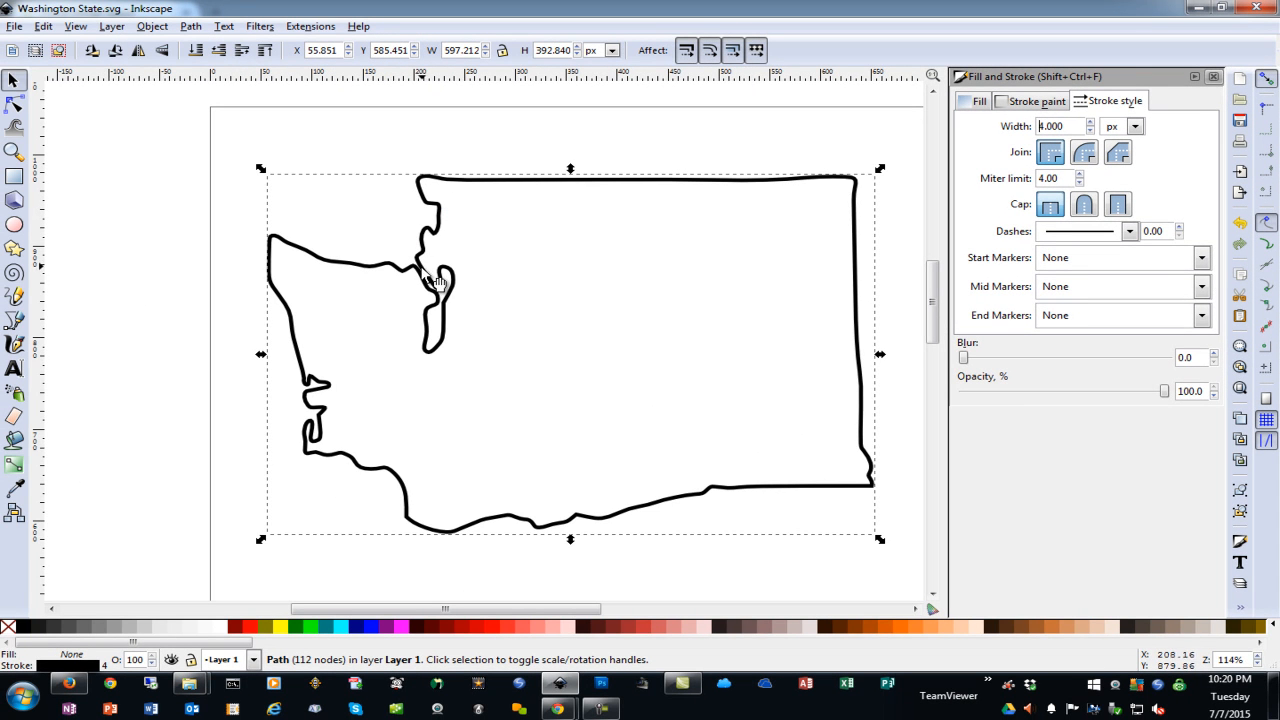
mouse_move(450, 310)
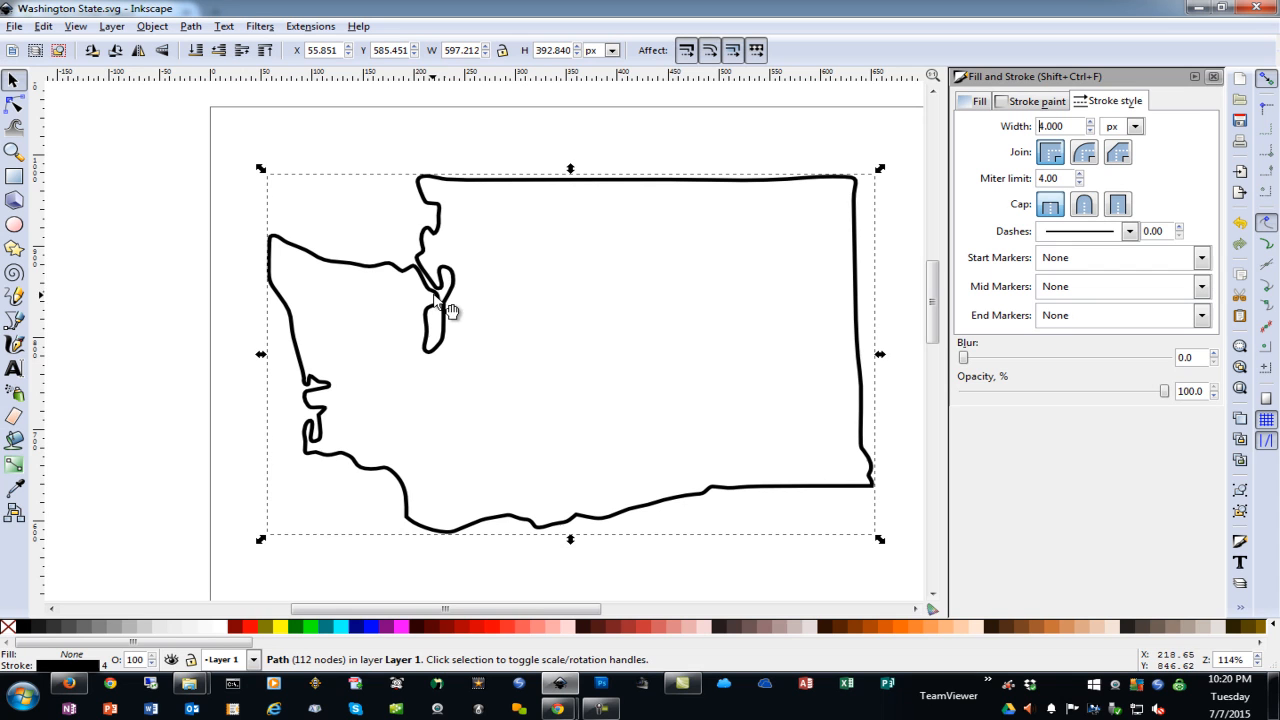
mouse_move(692, 496)
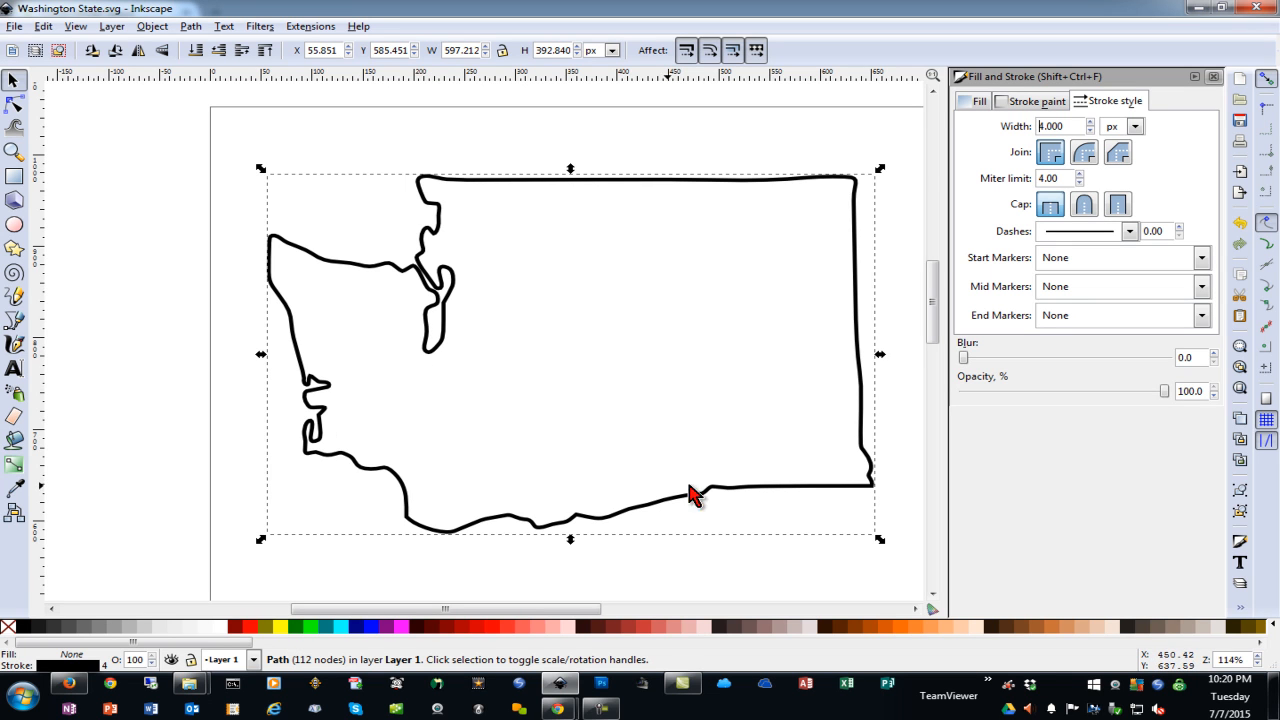
mouse_move(530, 198)
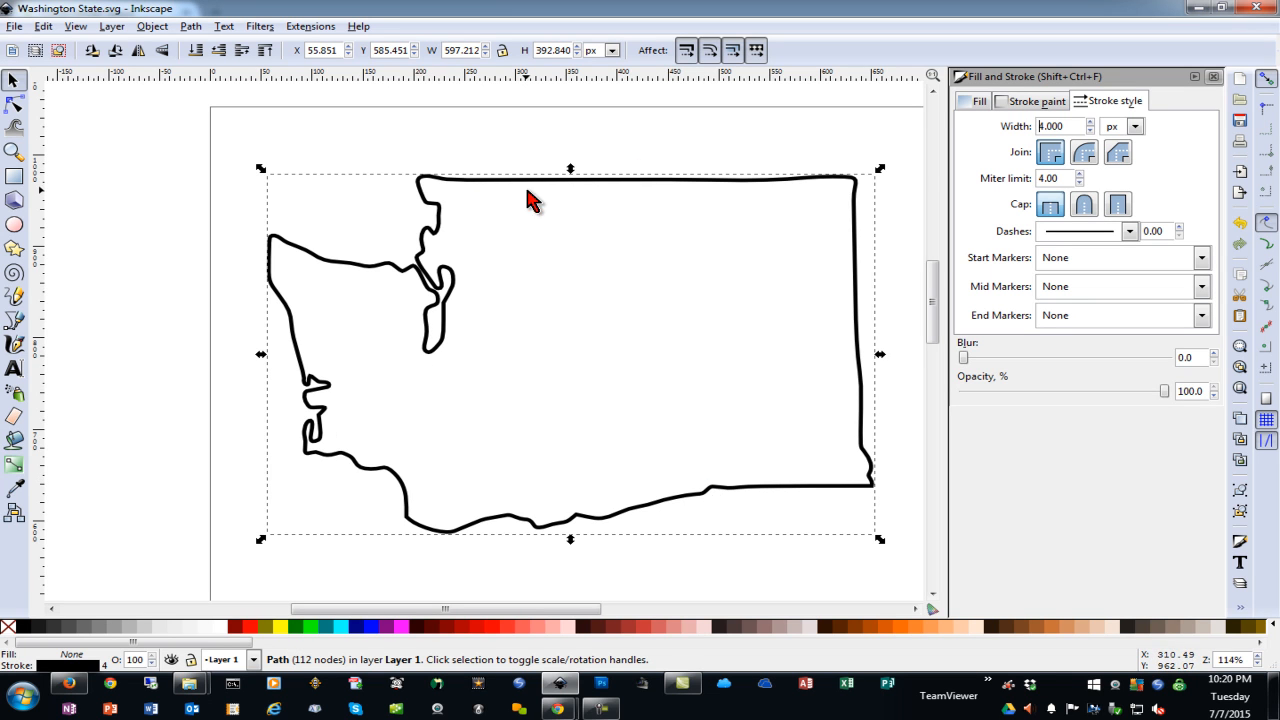
mouse_move(600, 360)
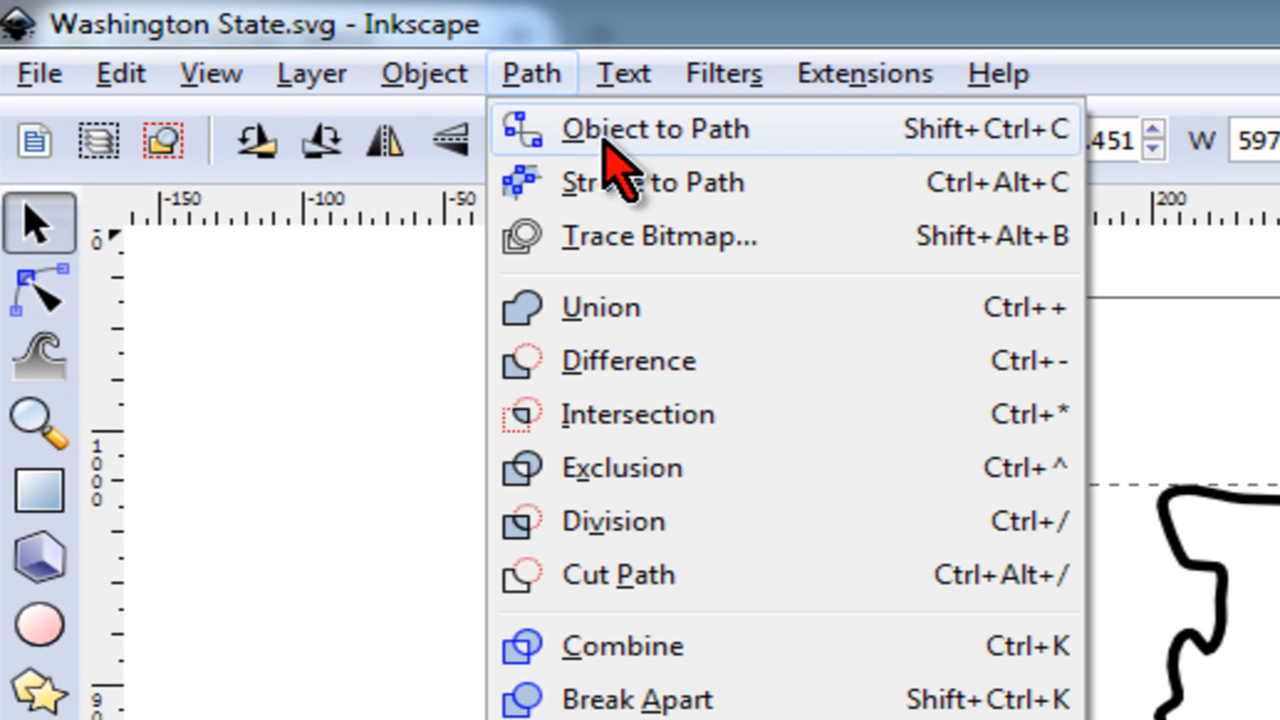
Convert the outline object to a path, check it in Outline display mode, and save as Washington State.svg.
left_click(654, 128)
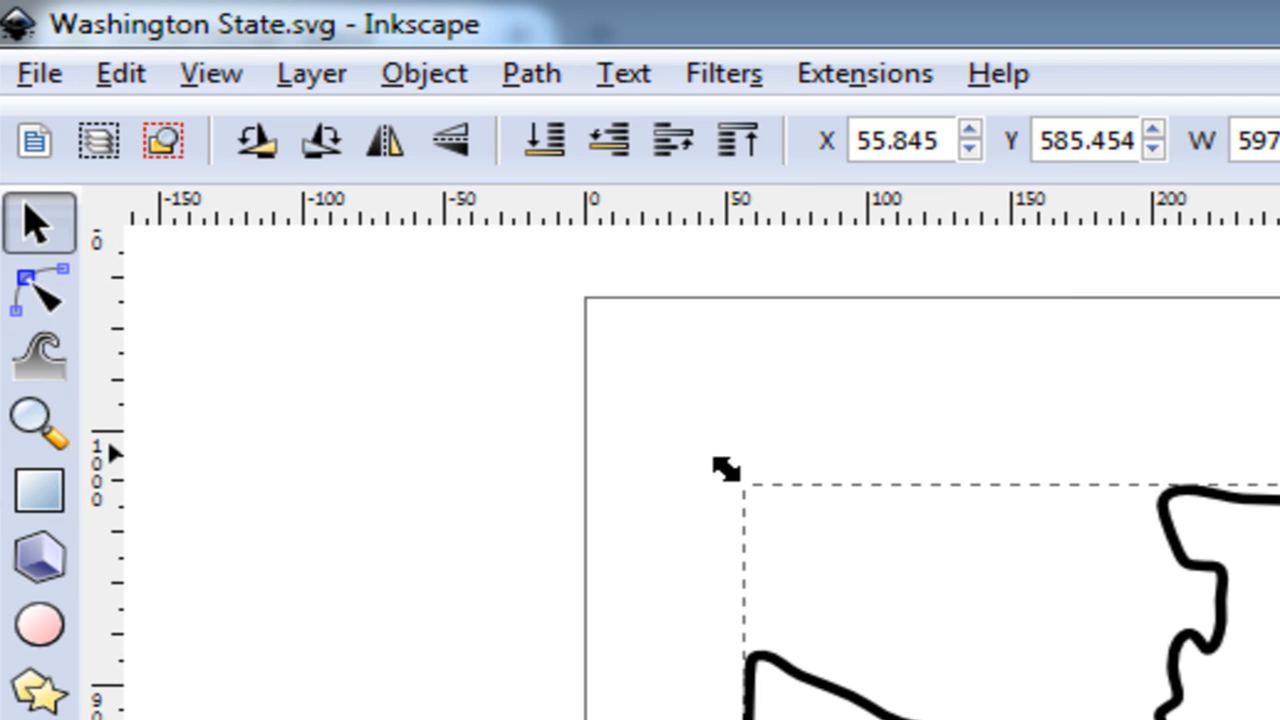
left_click(210, 72)
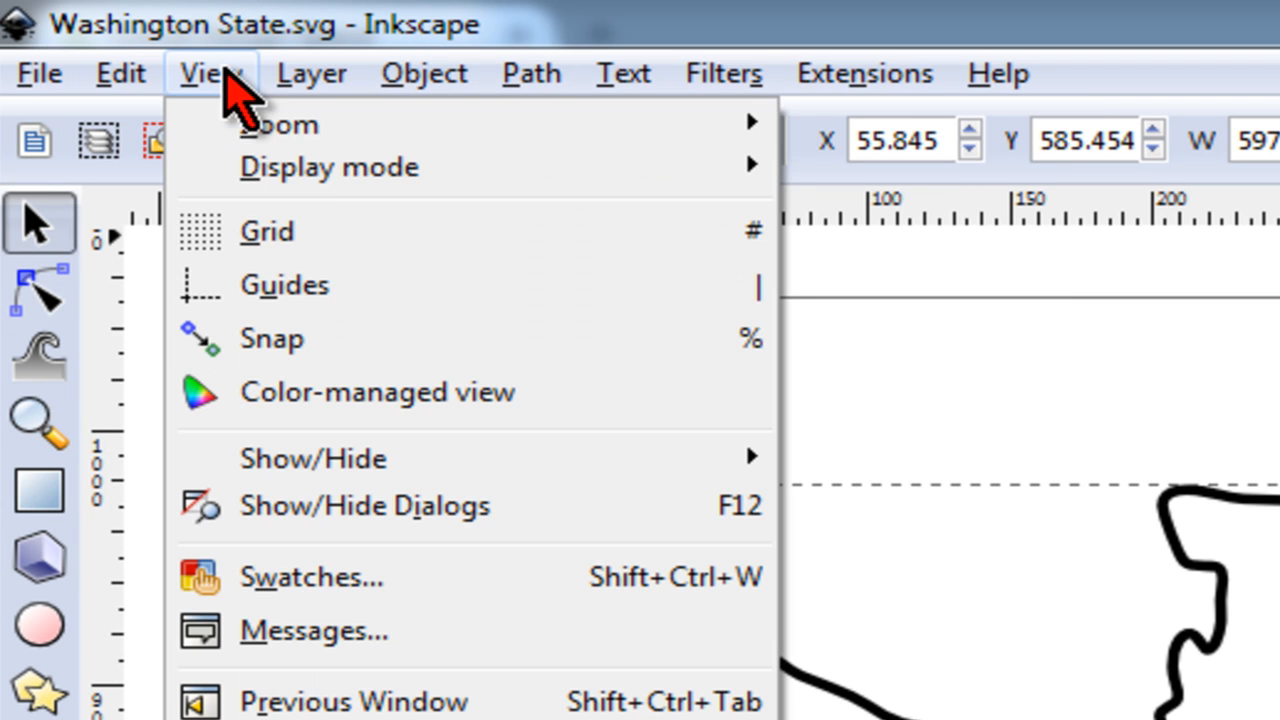
left_click(328, 166)
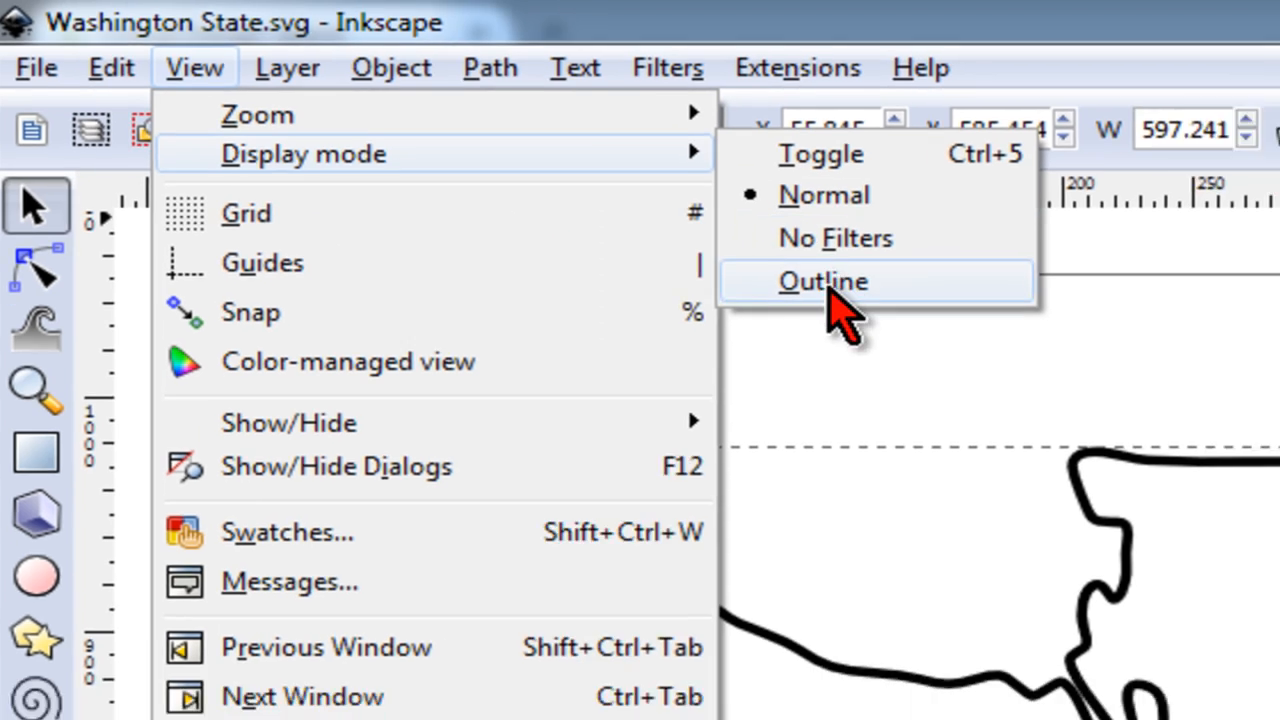
left_click(822, 280)
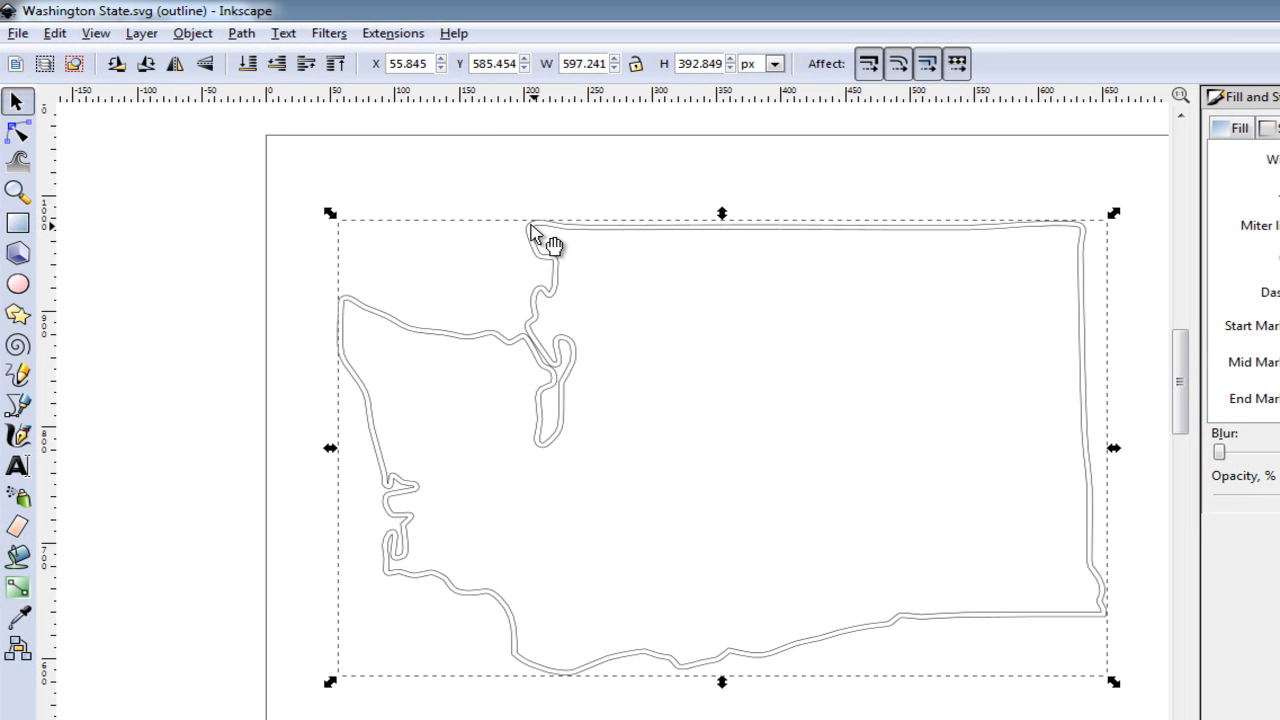
mouse_move(544, 500)
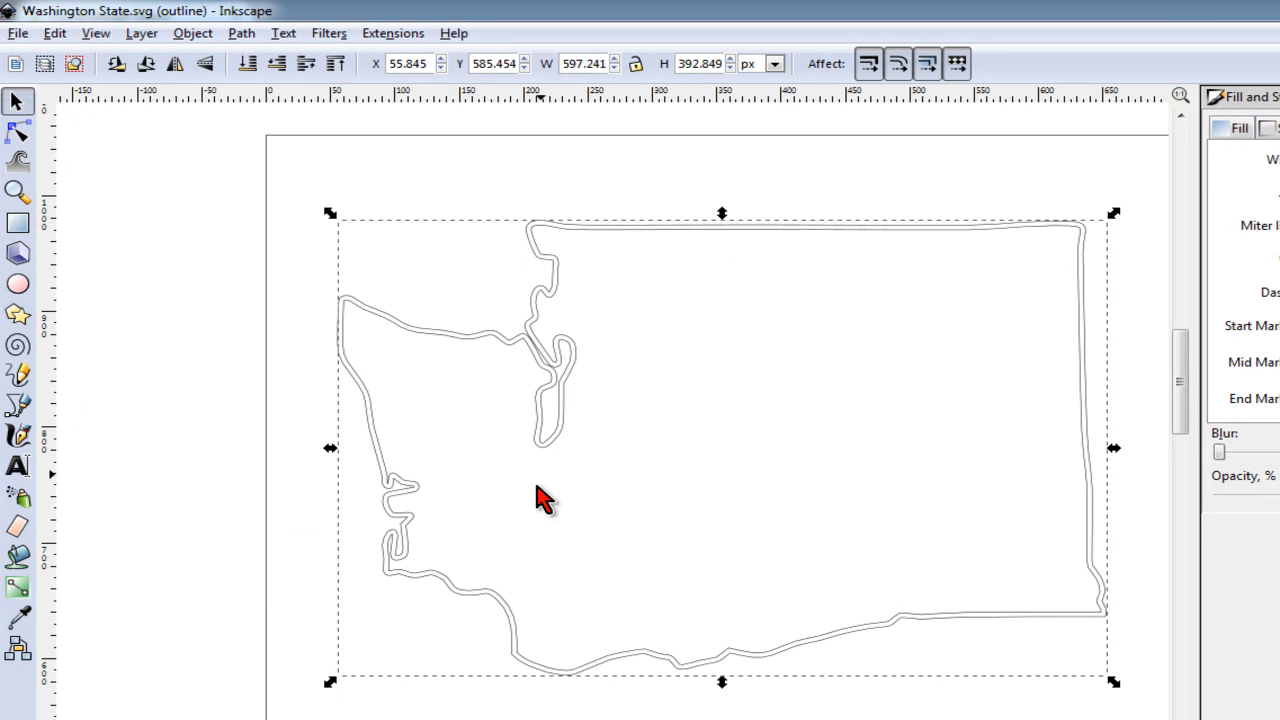
left_click(96, 32)
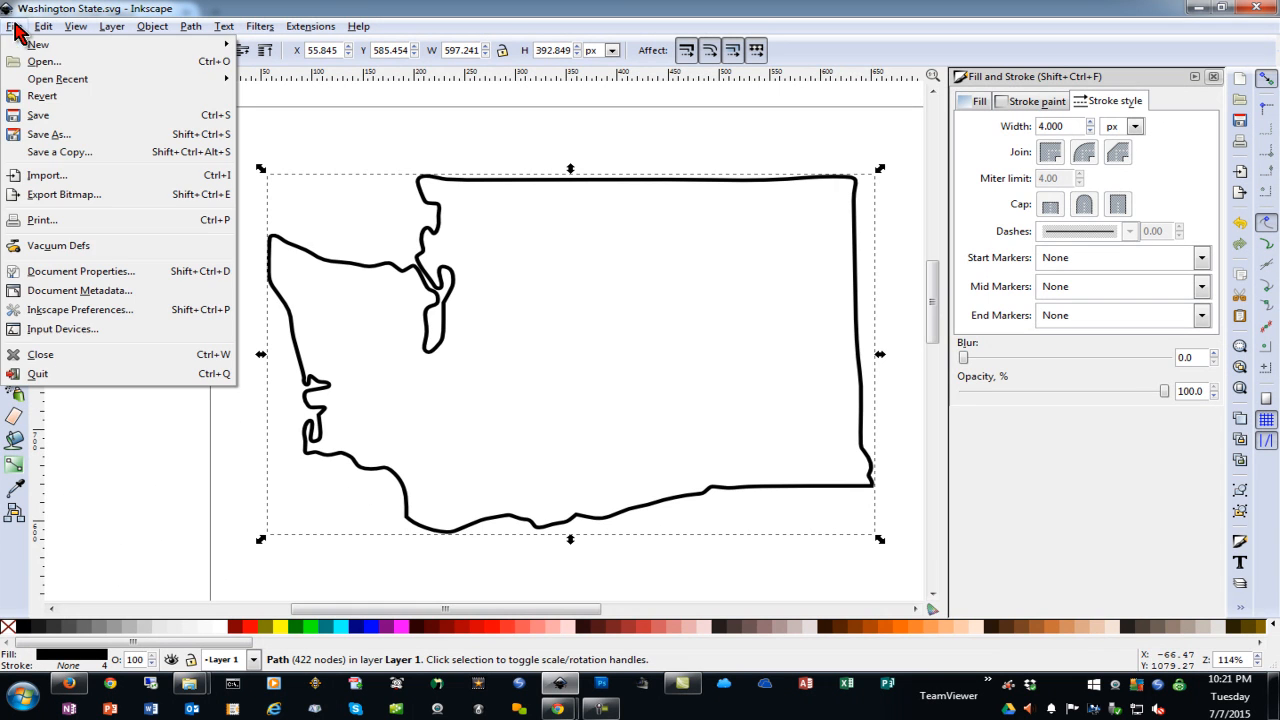
left_click(48, 134)
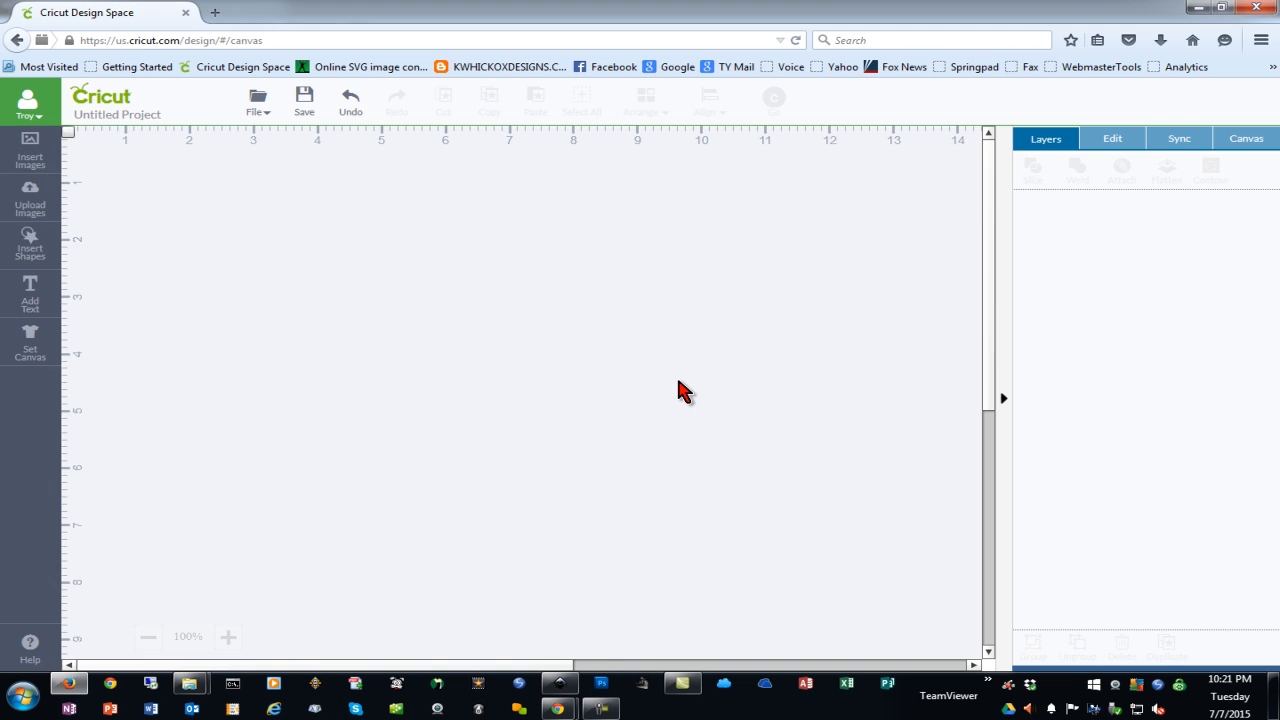
Upload Washington State.svg as a vector, insert it, and preview it on the 12x12 cut mat.
left_click(30, 196)
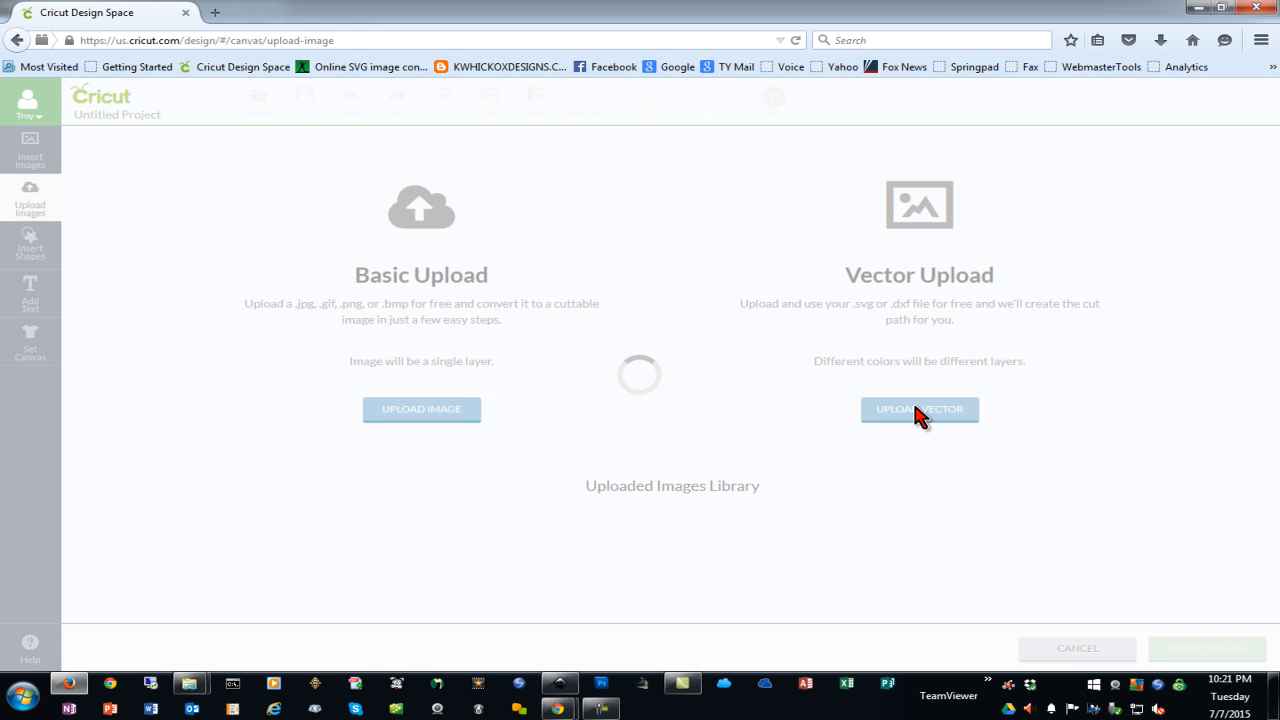
left_click(920, 408)
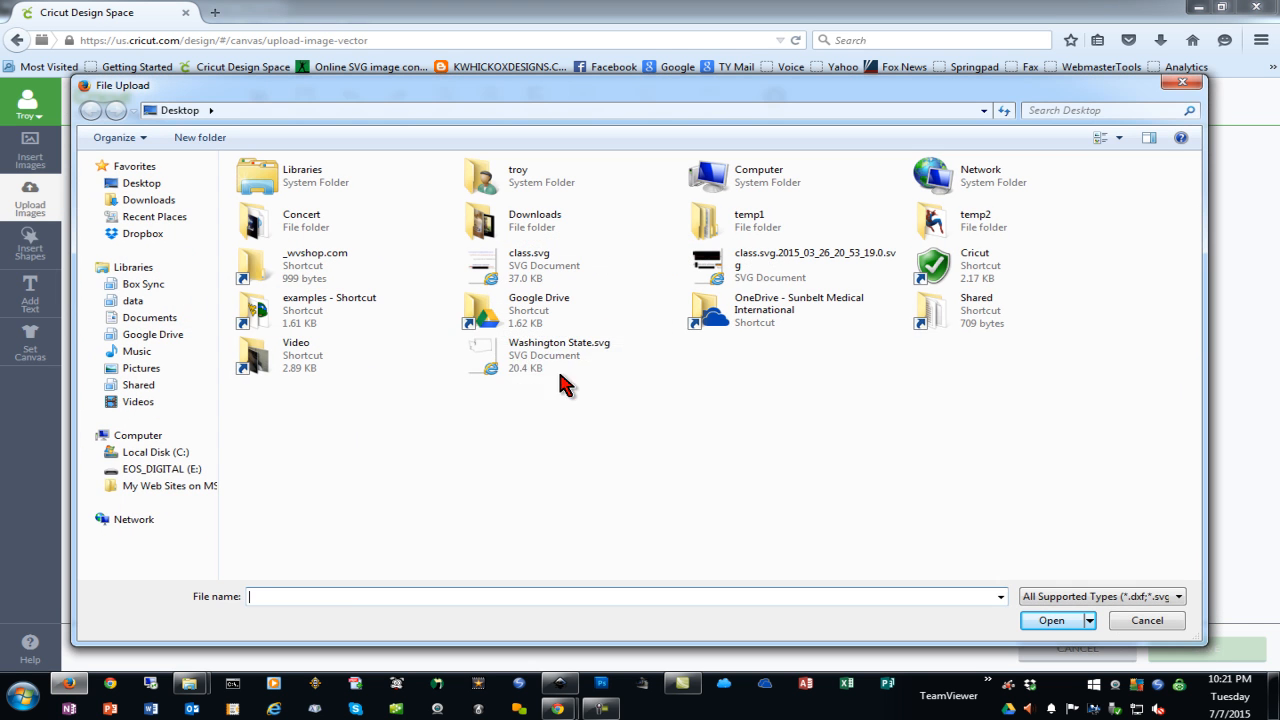
left_click(1052, 620)
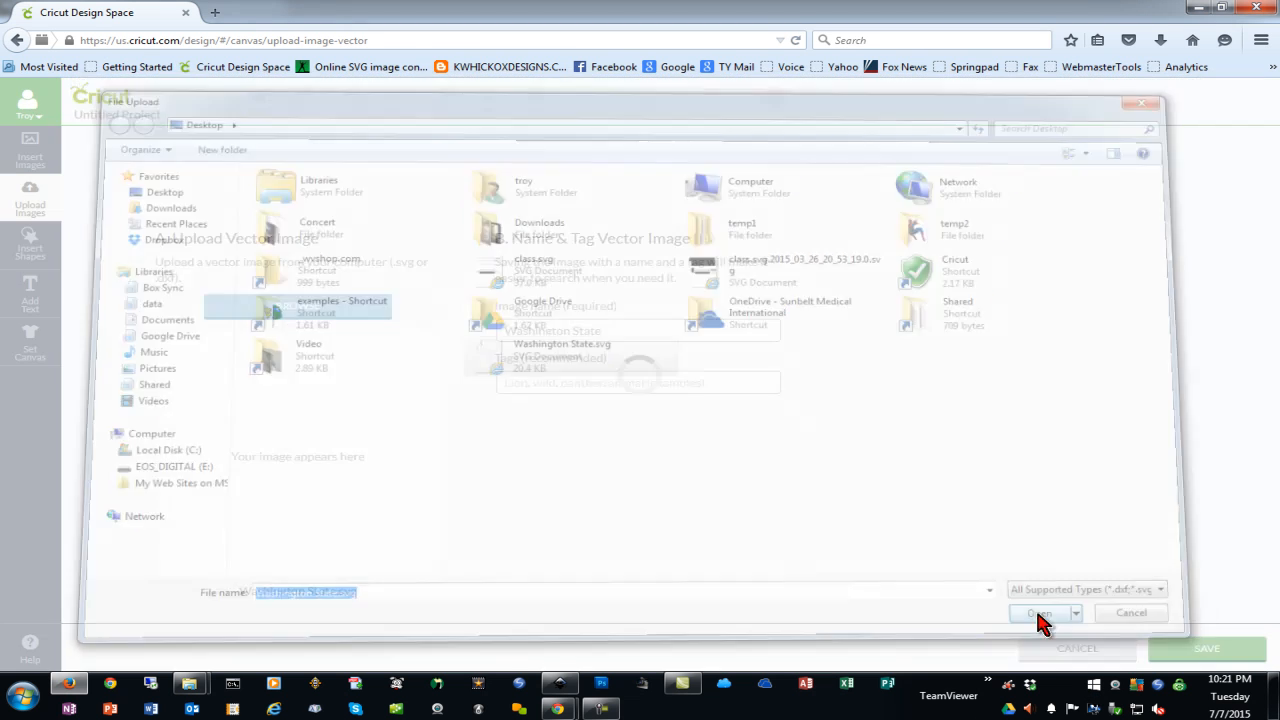
left_click(1038, 612)
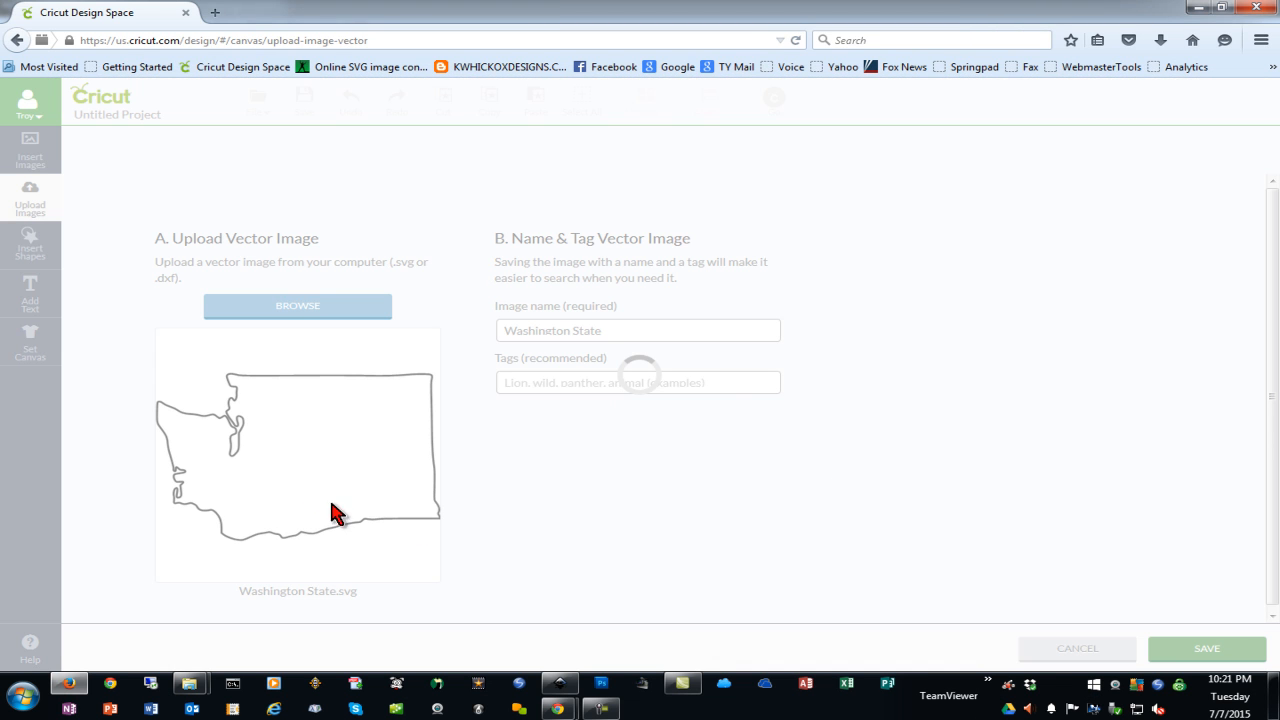
left_click(1206, 648)
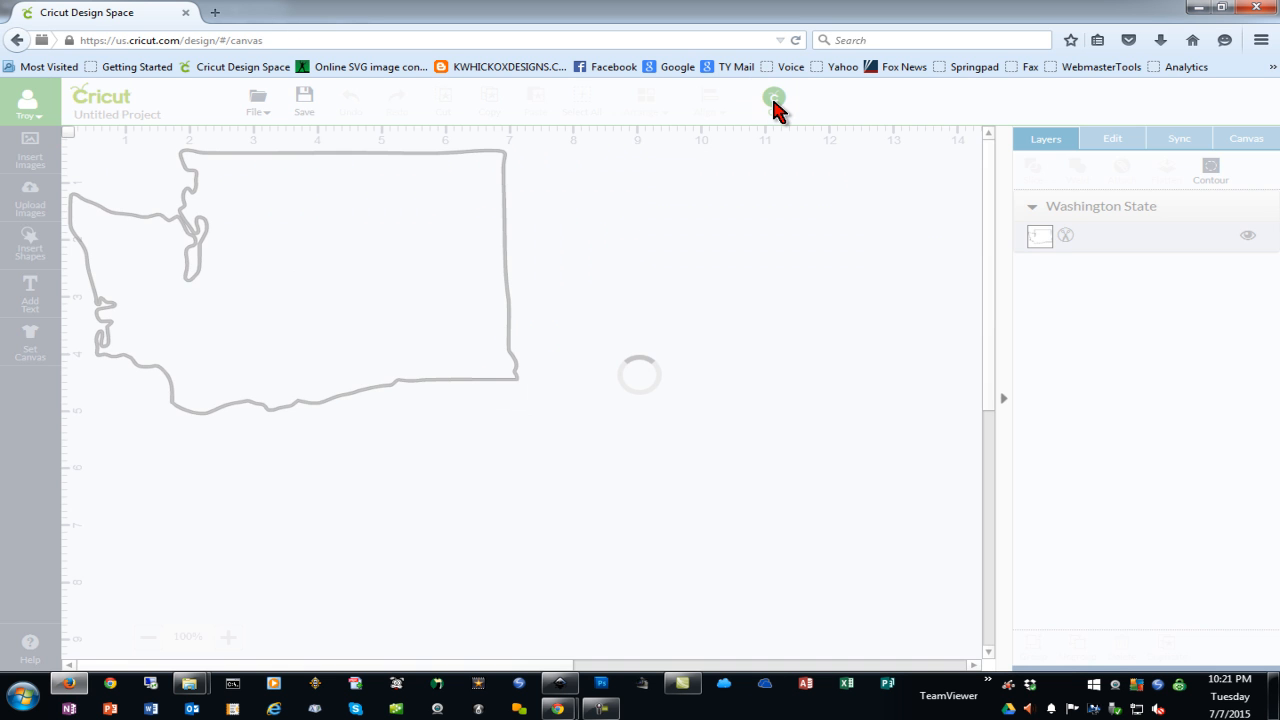
left_click(772, 98)
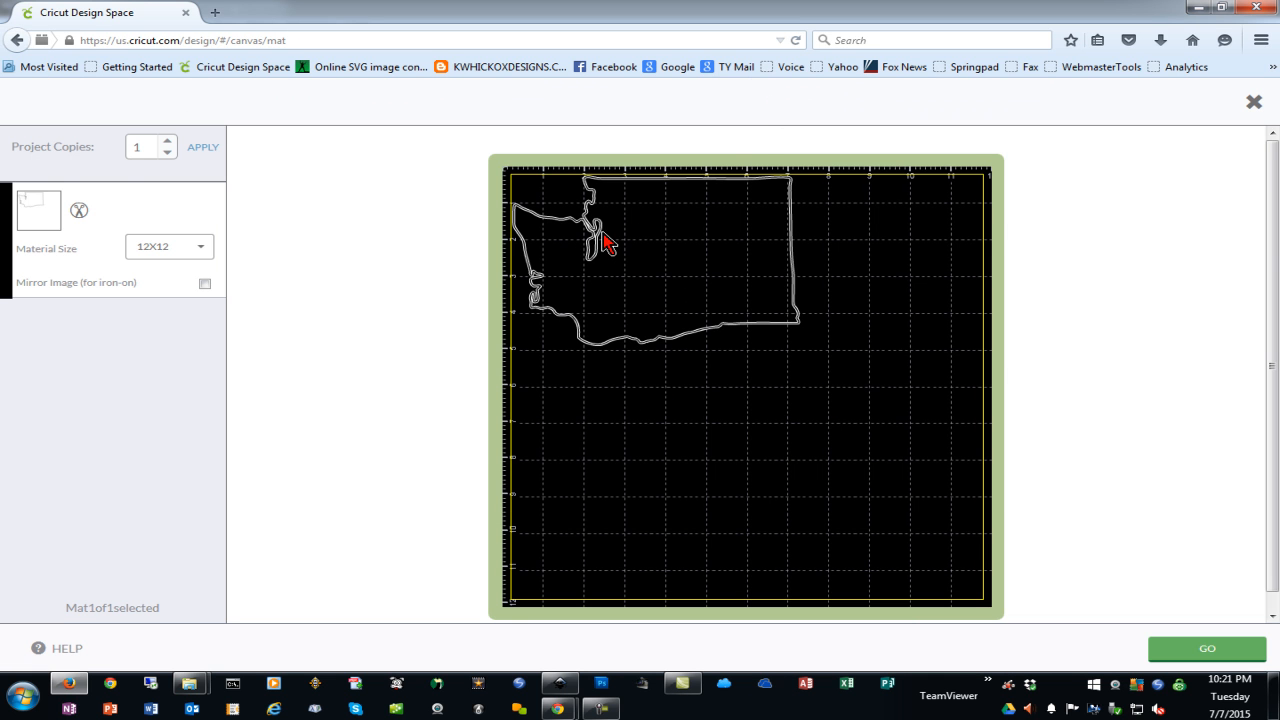